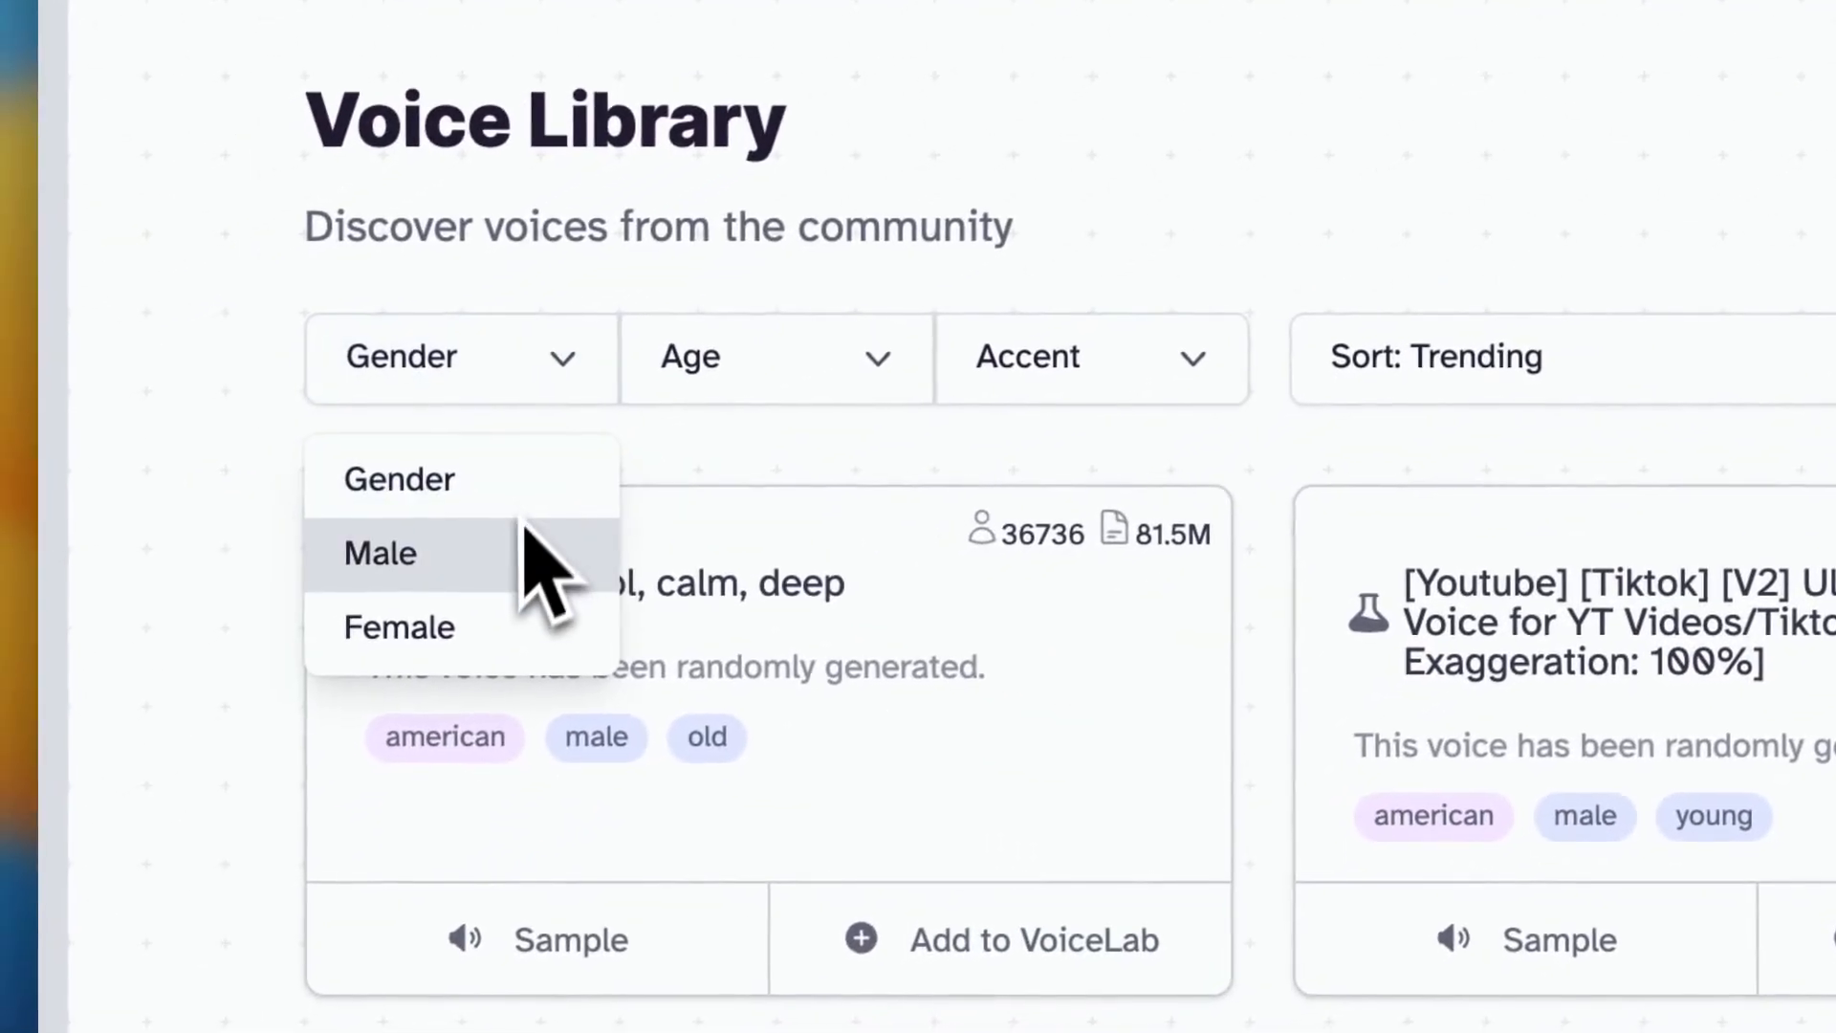
- Filter the Voice Library to male voices and begin choosing the British accent filter
{"action": "left_click", "coordinate": [379, 553]}
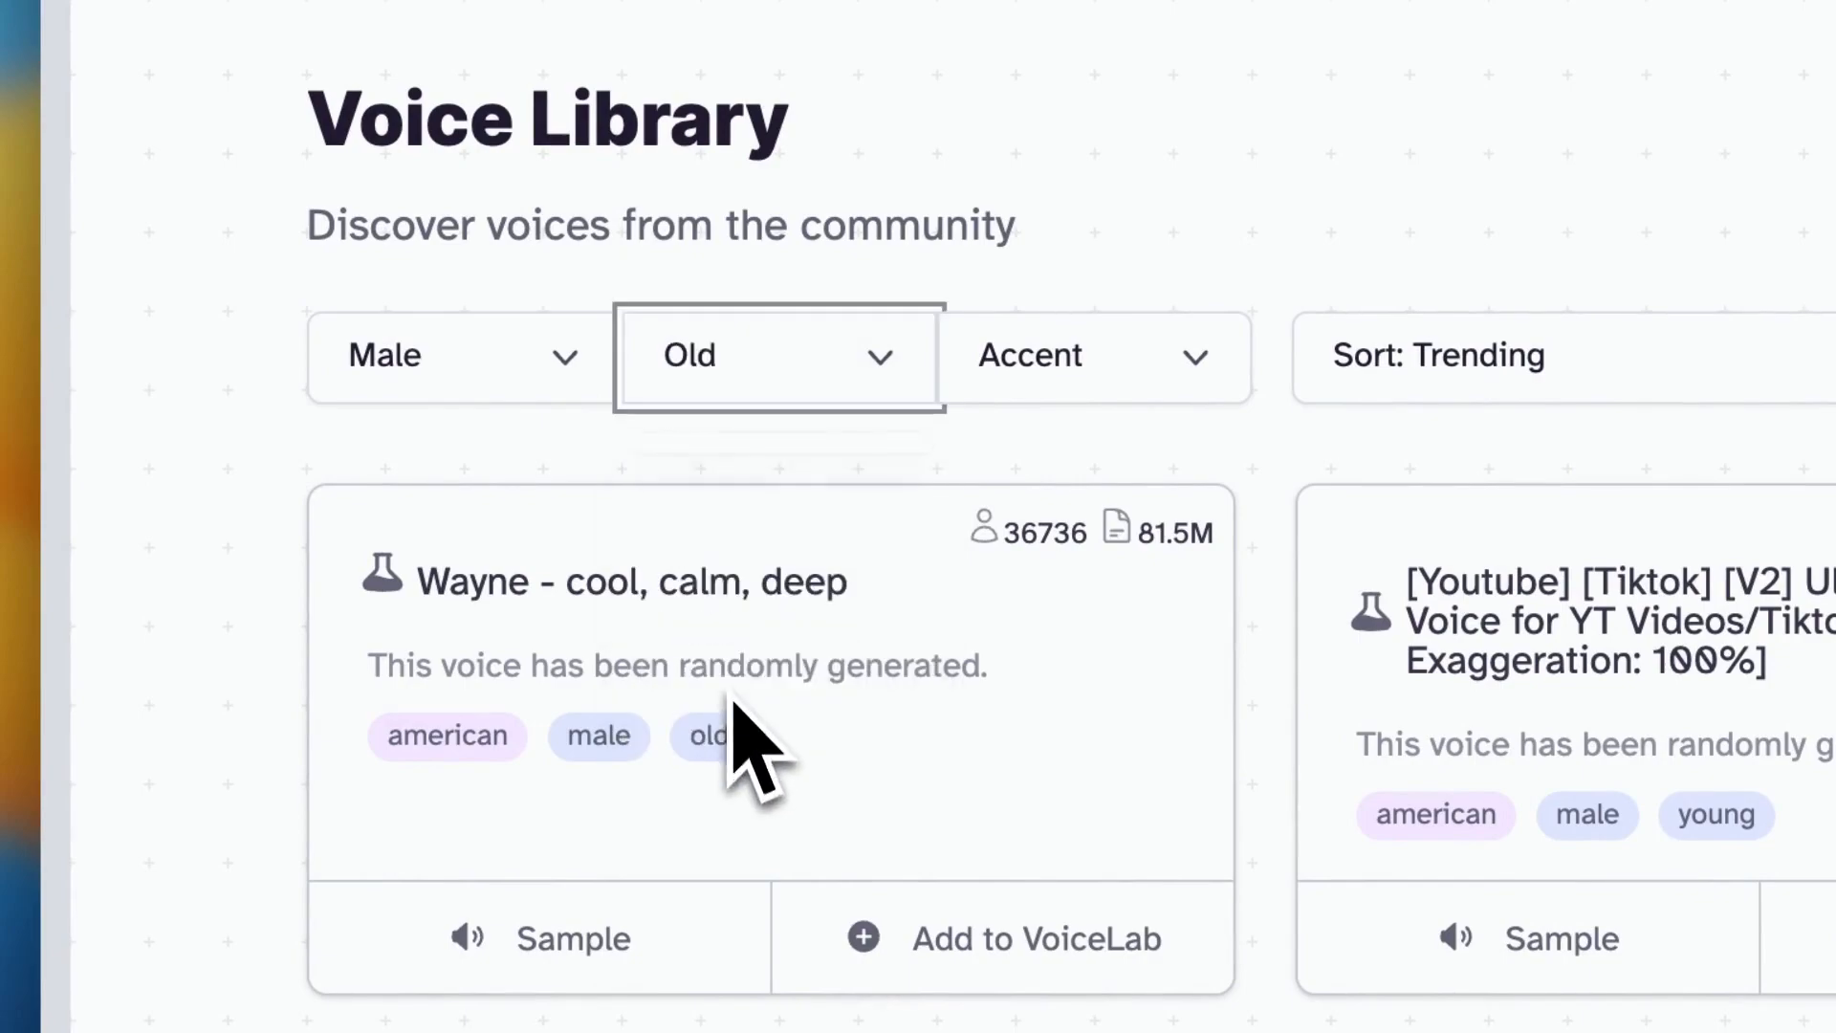
{"action": "left_click", "coordinate": [1088, 356]}
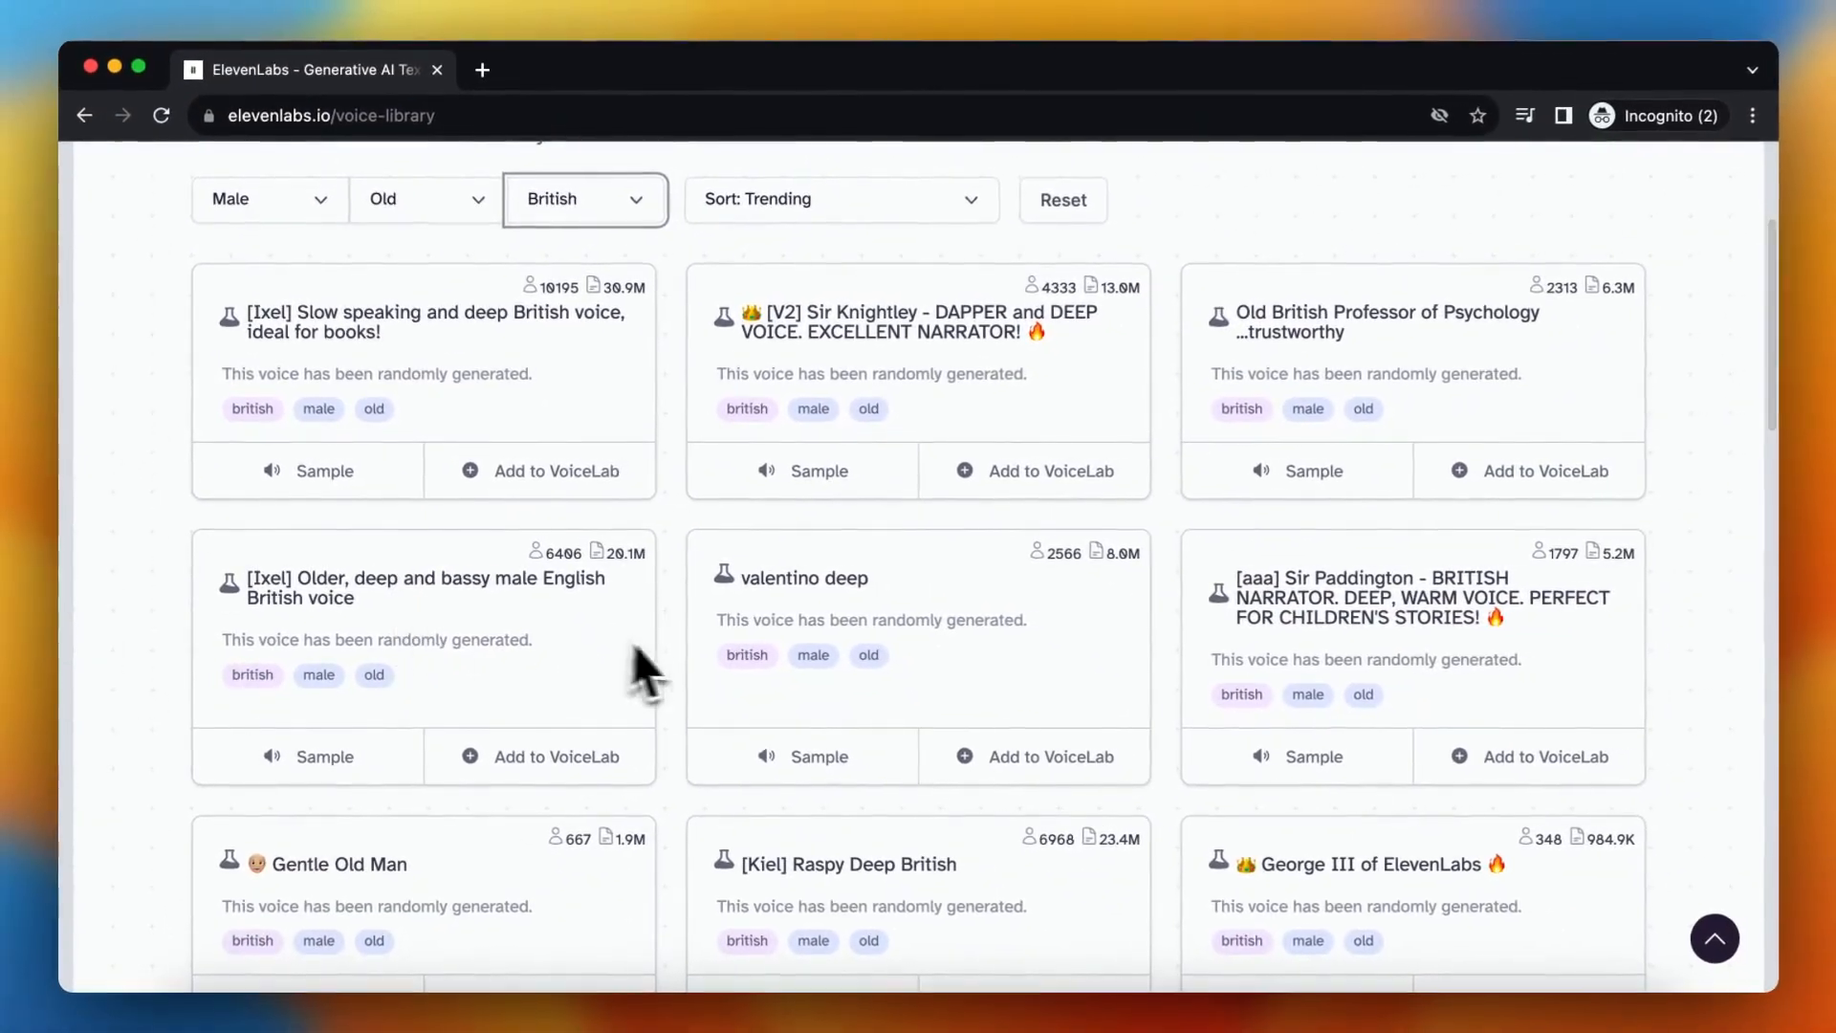
{"action": "mouse_move", "coordinate": [805, 767]}
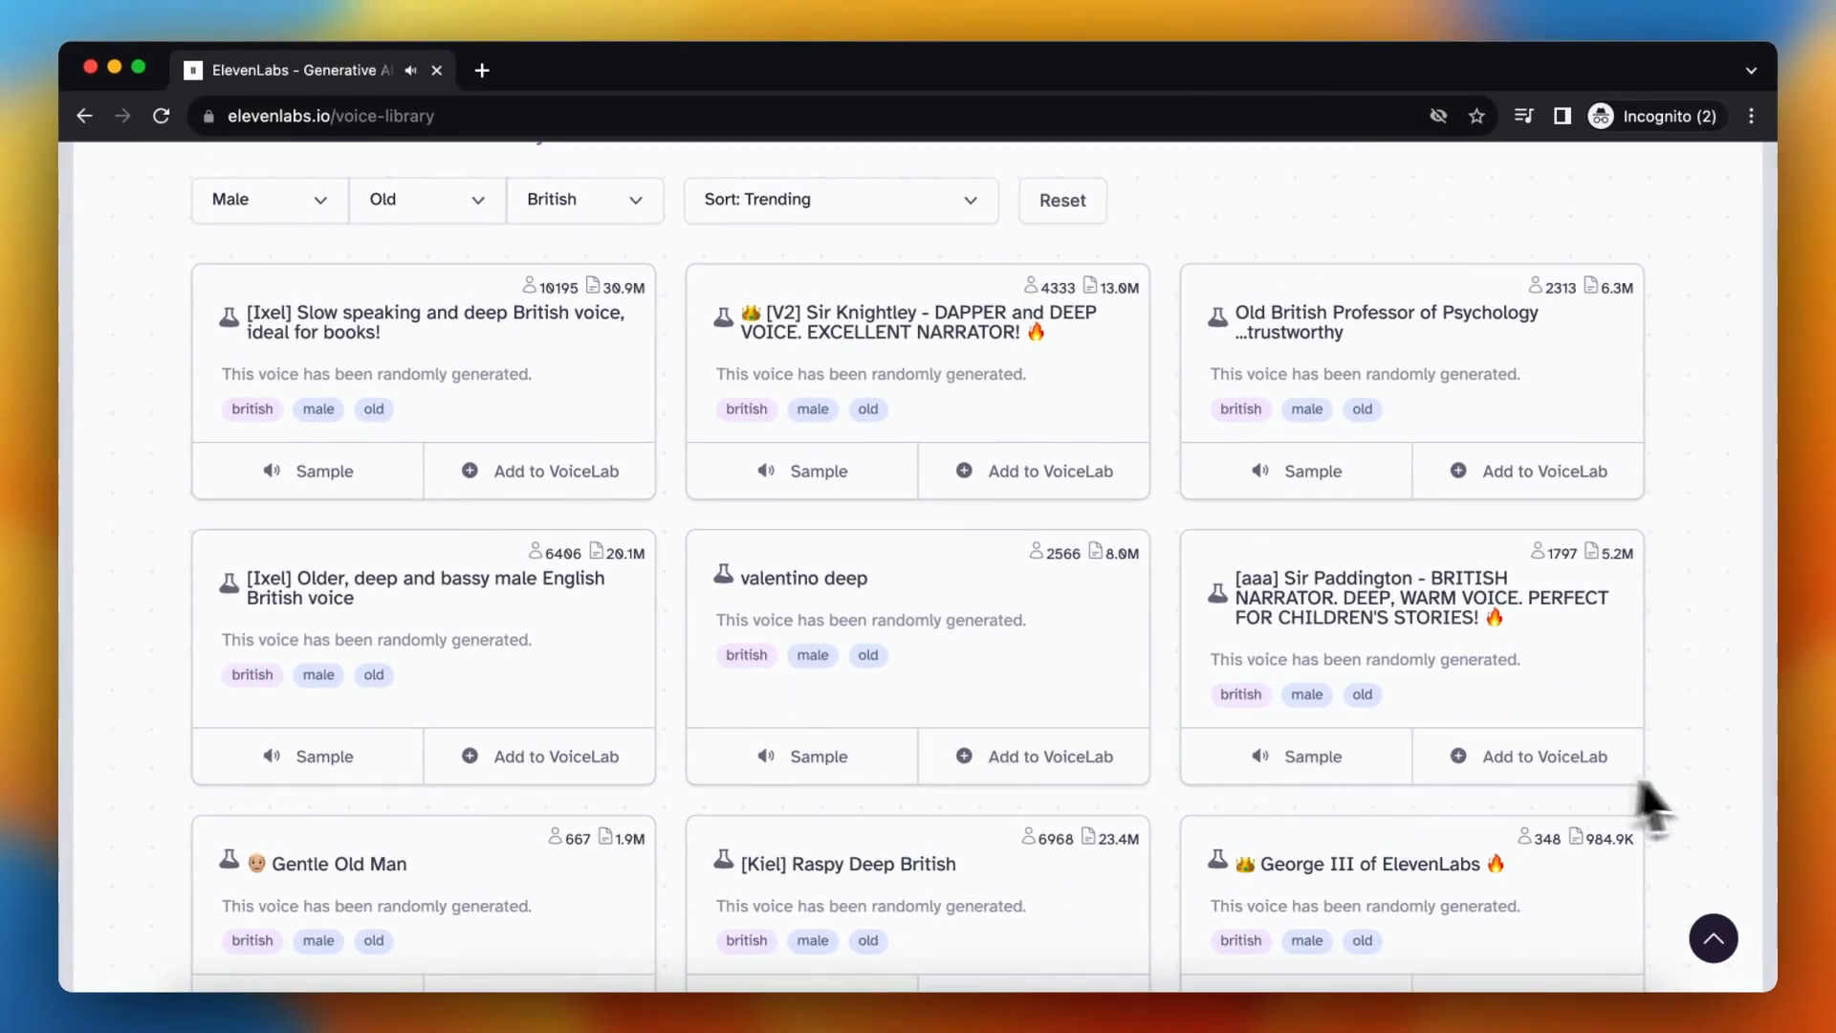
{"action": "mouse_move", "coordinate": [1728, 822]}
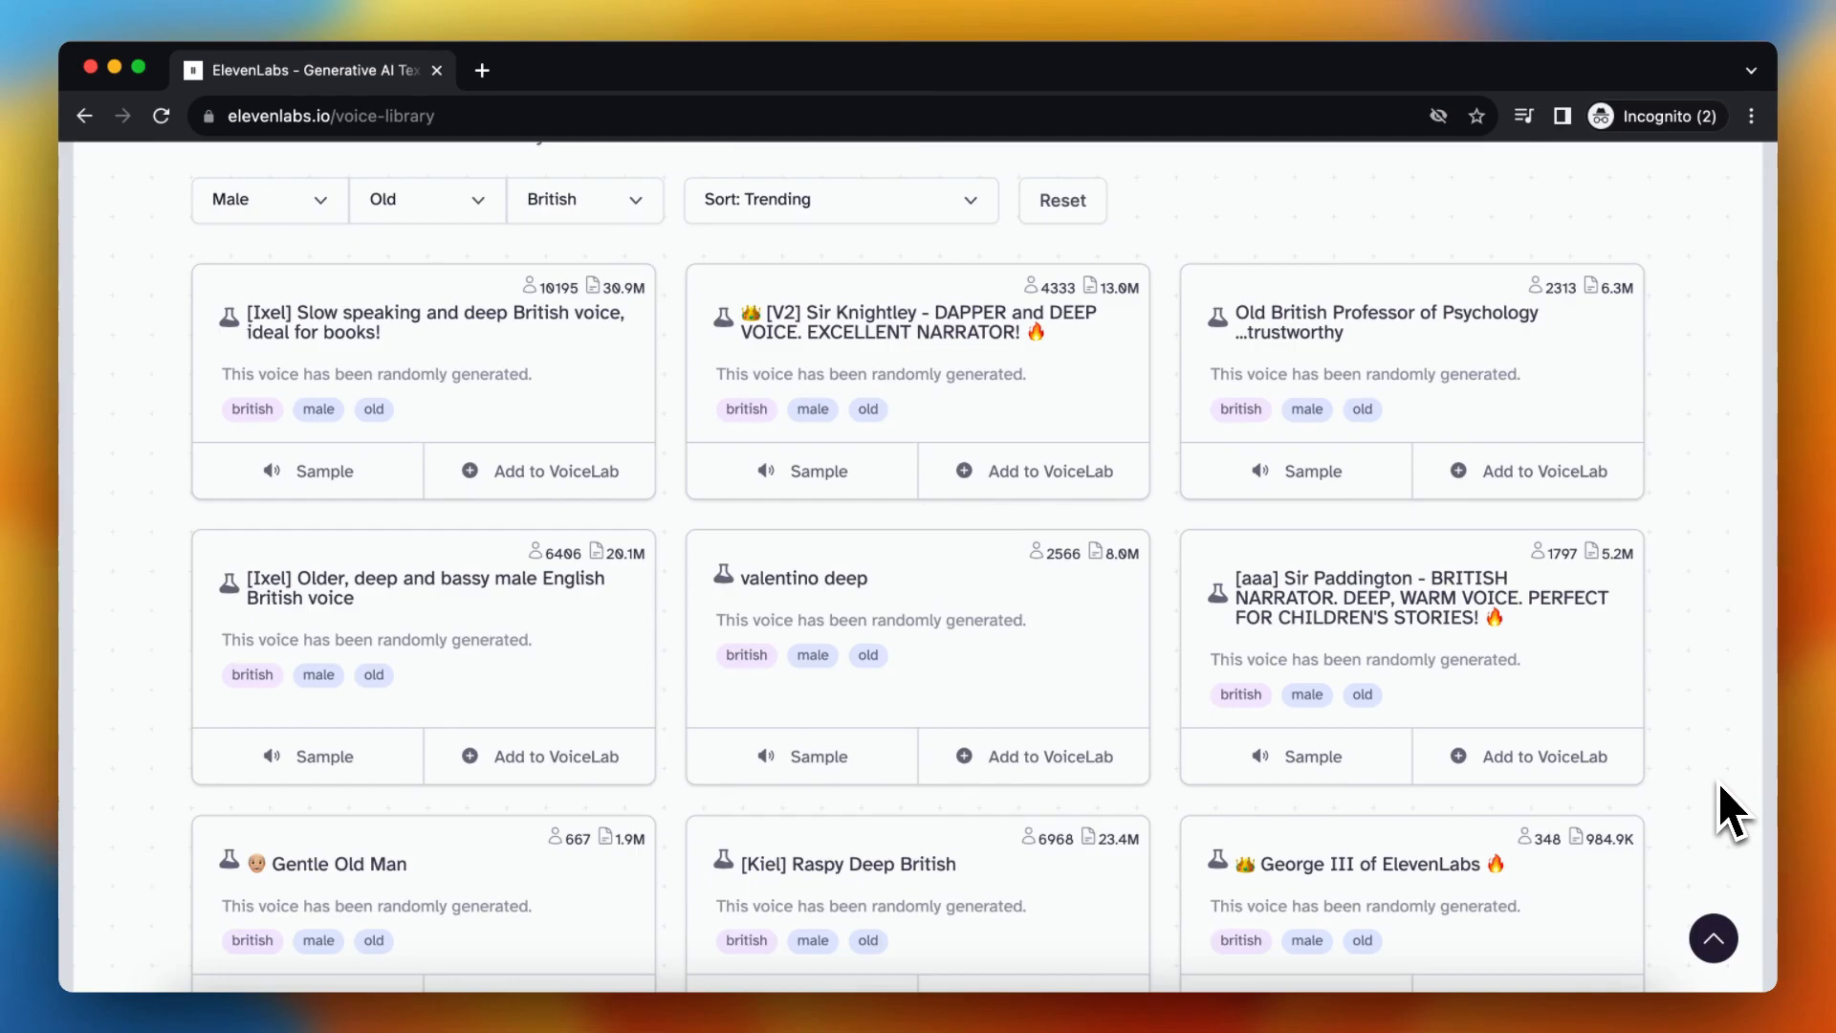
{"action": "mouse_move", "coordinate": [757, 685]}
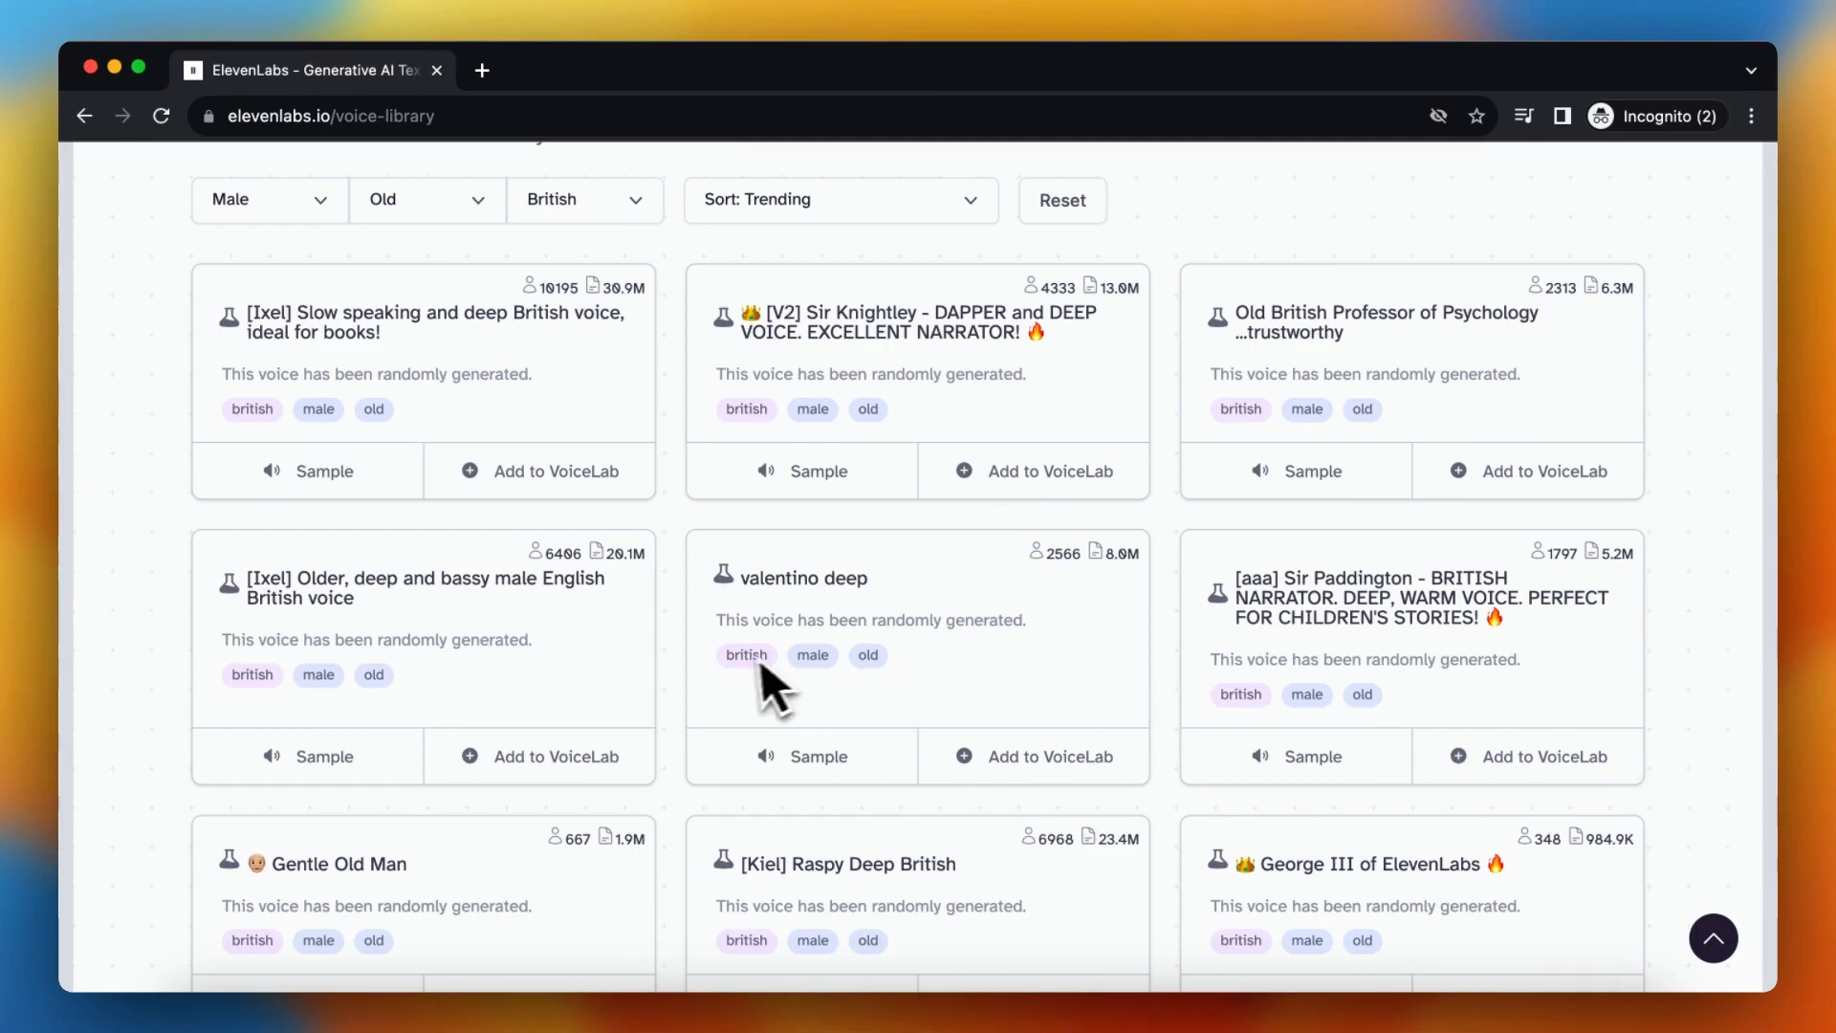
{"action": "mouse_move", "coordinate": [699, 773]}
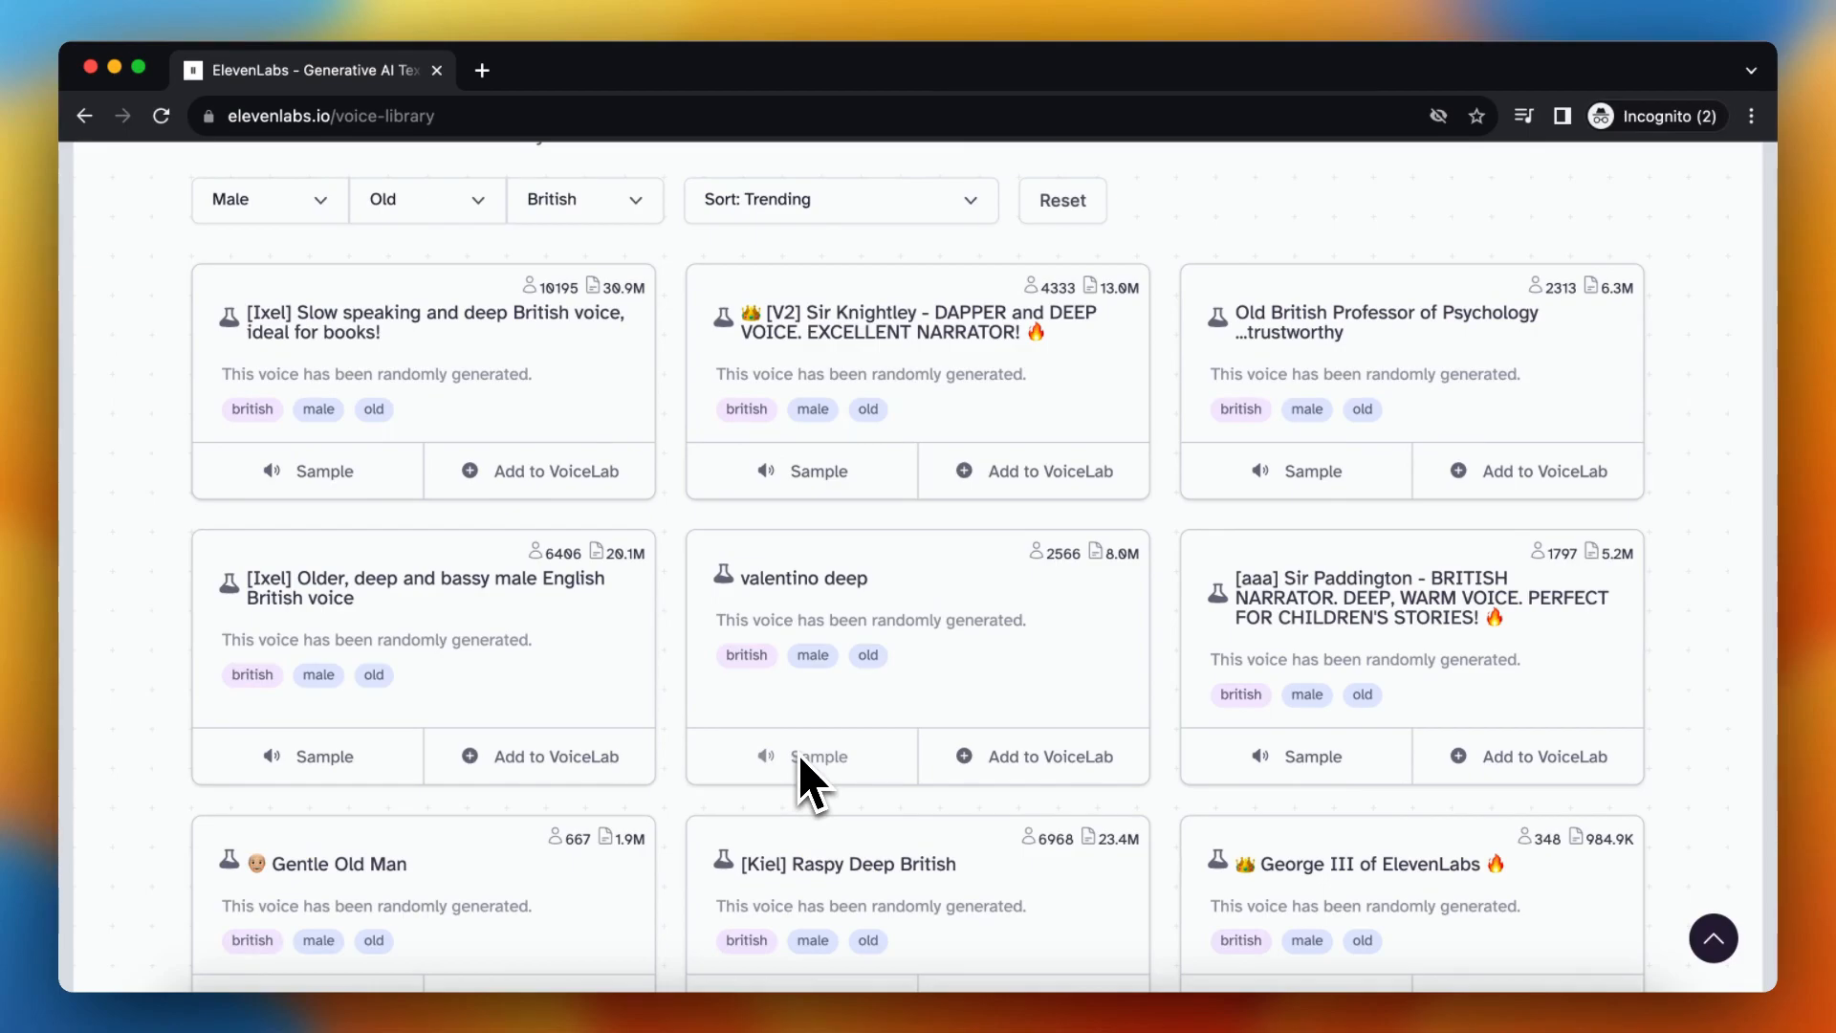
{"action": "left_click", "coordinate": [801, 756]}
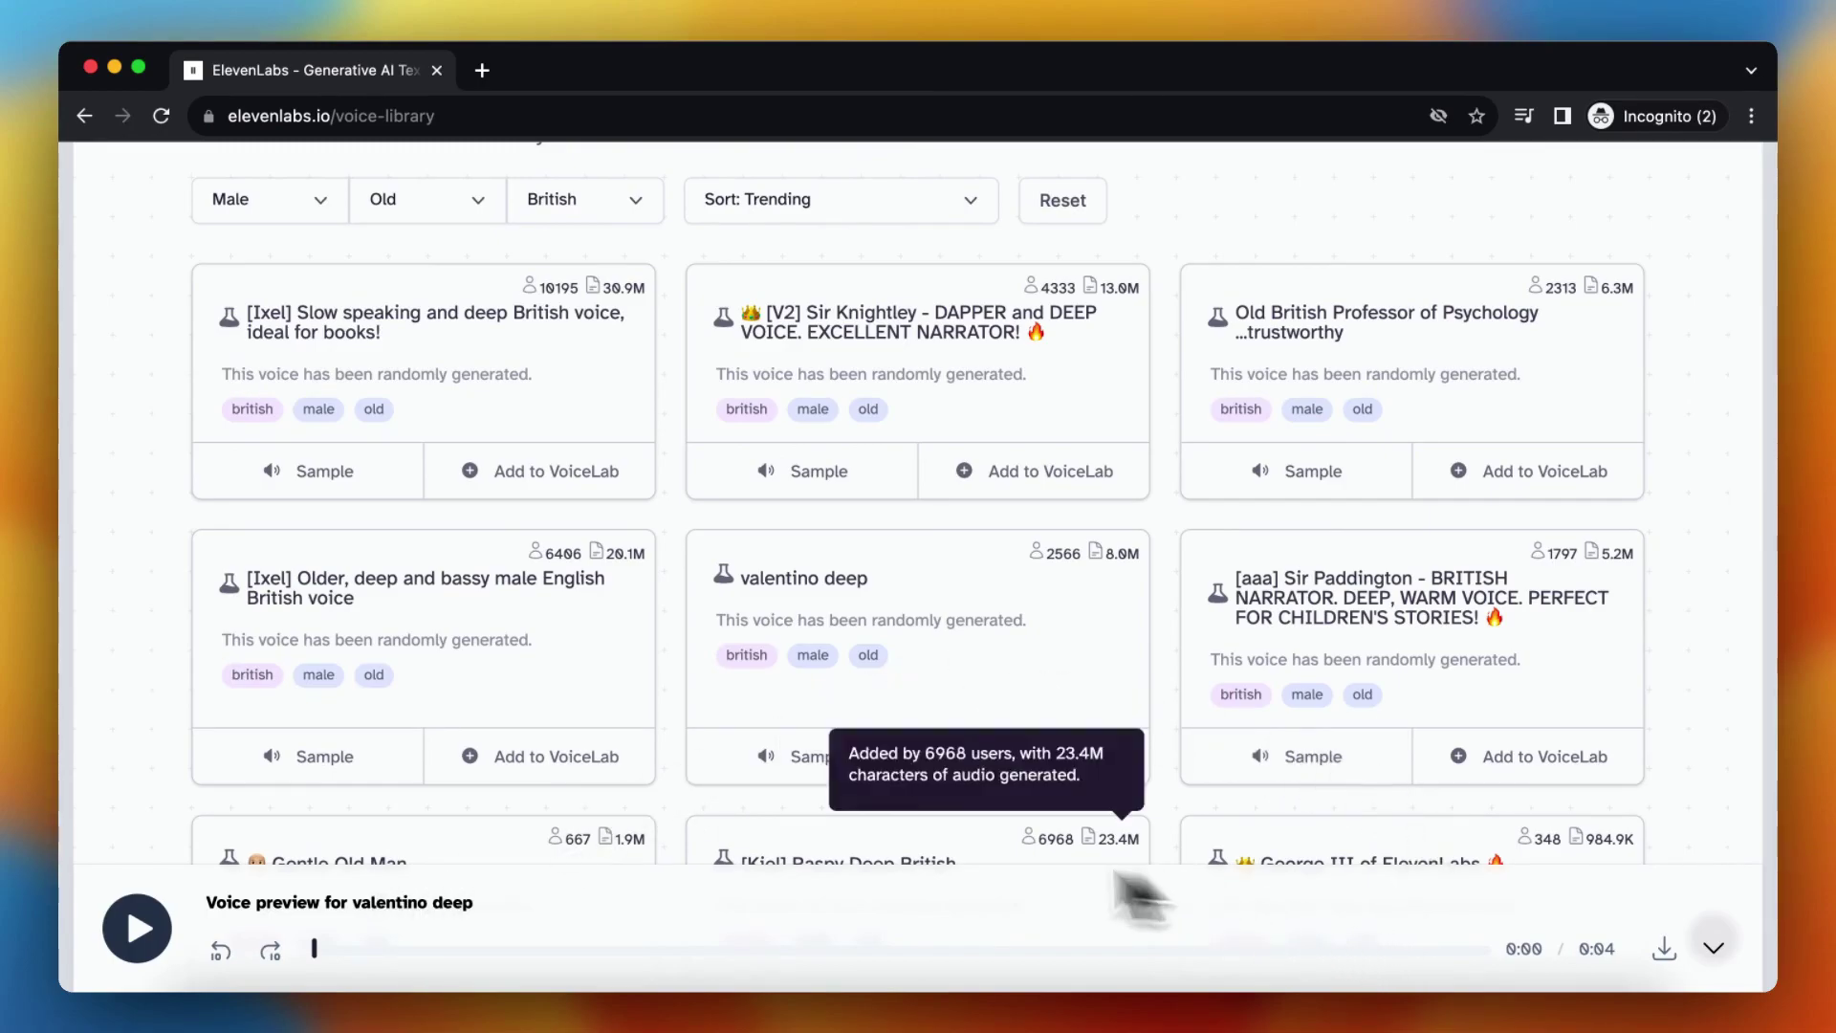
{"action": "mouse_move", "coordinate": [271, 949]}
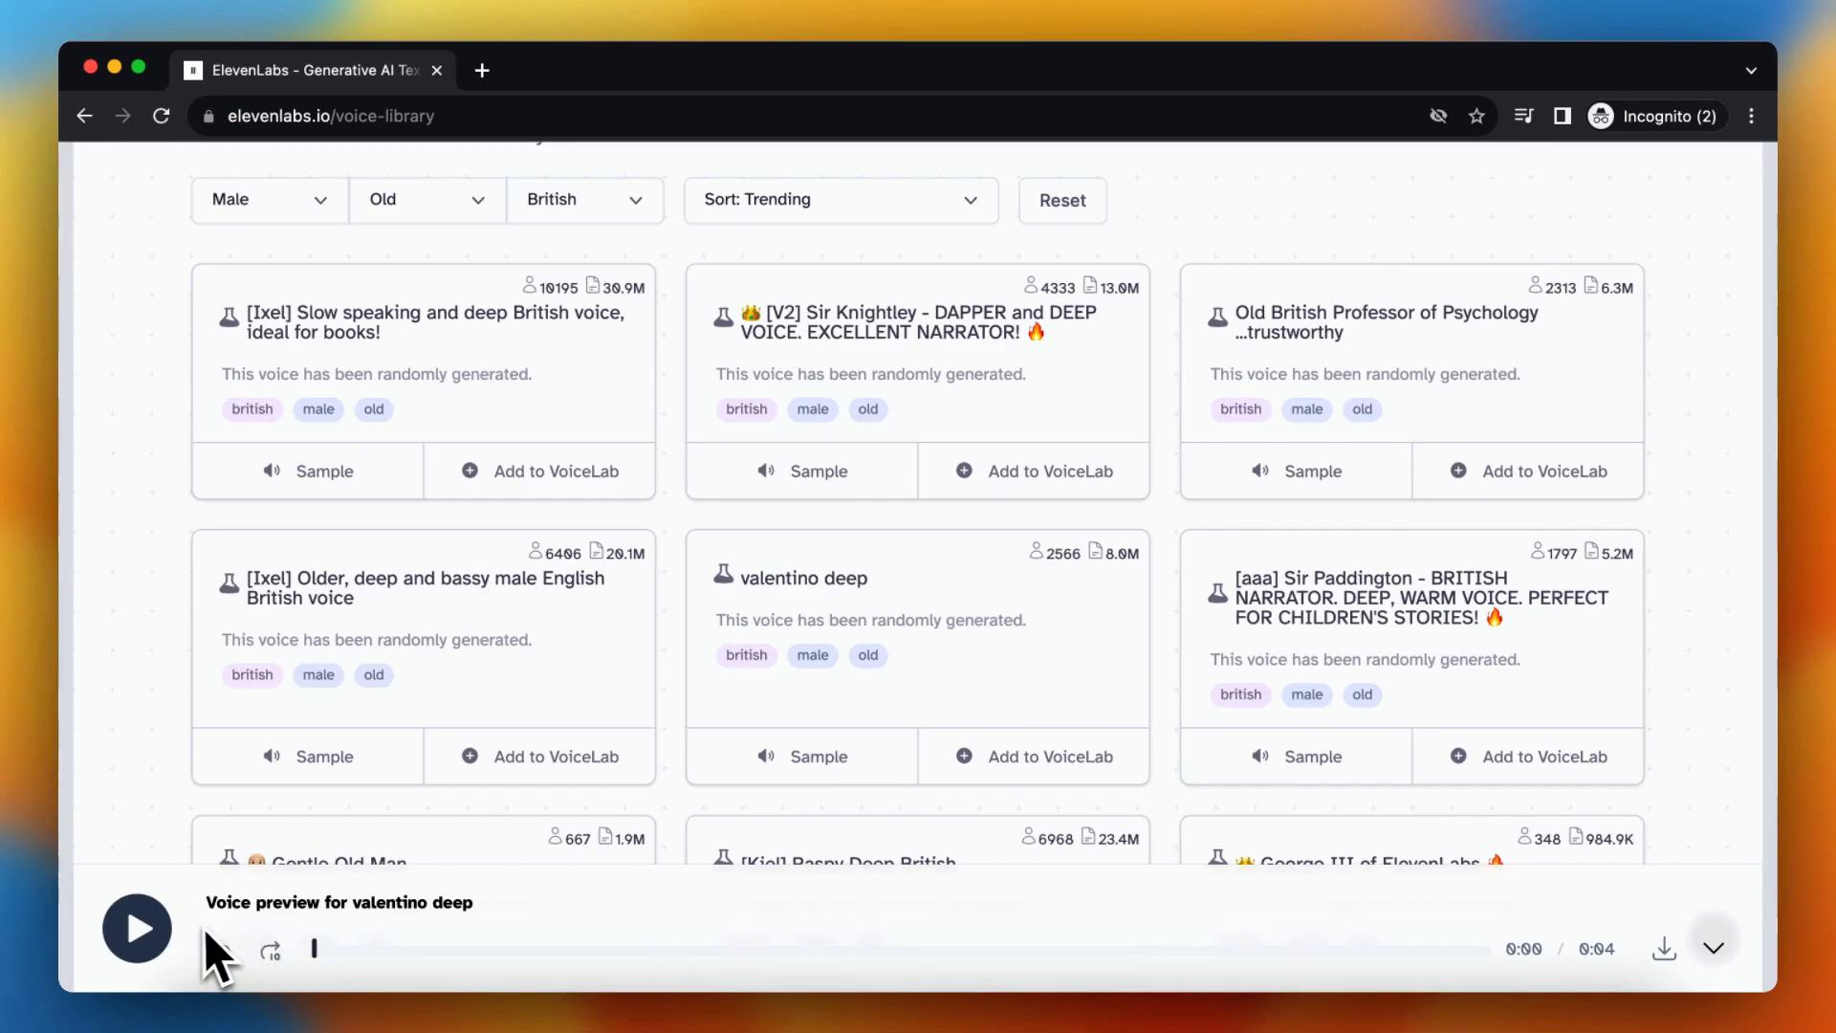
{"action": "mouse_move", "coordinate": [1249, 956]}
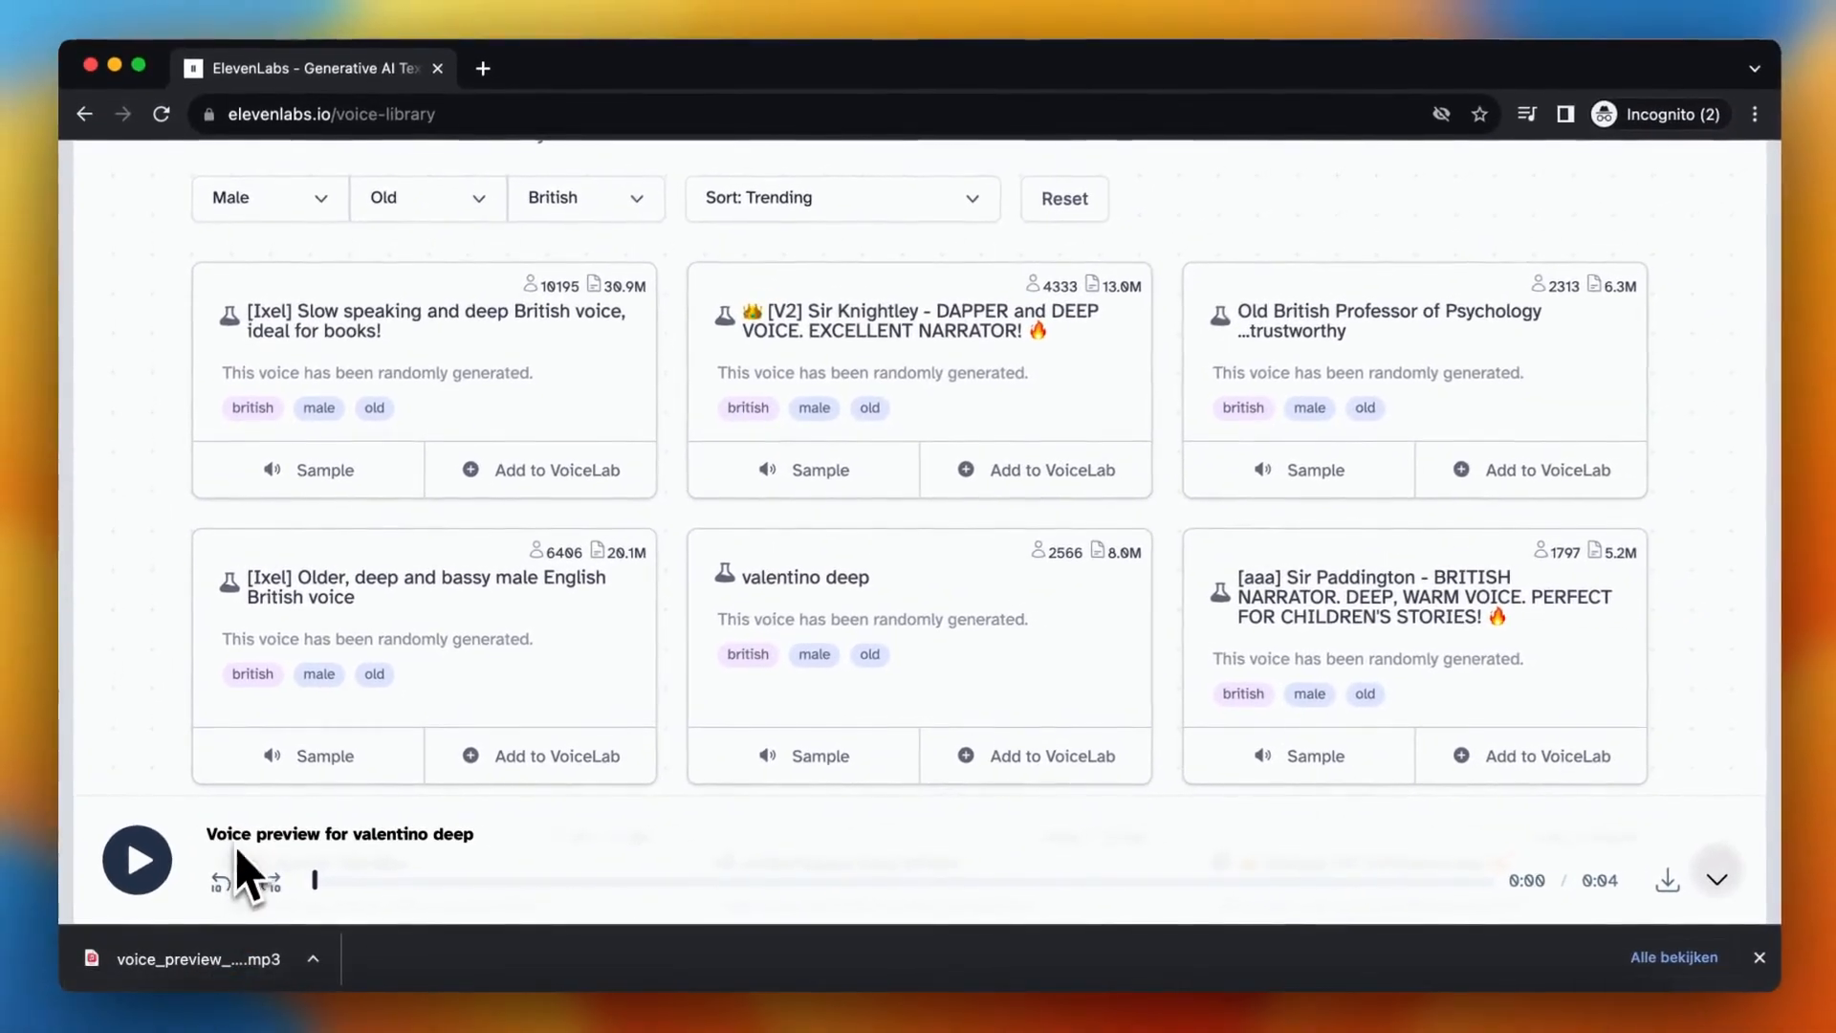
{"action": "mouse_move", "coordinate": [421, 887]}
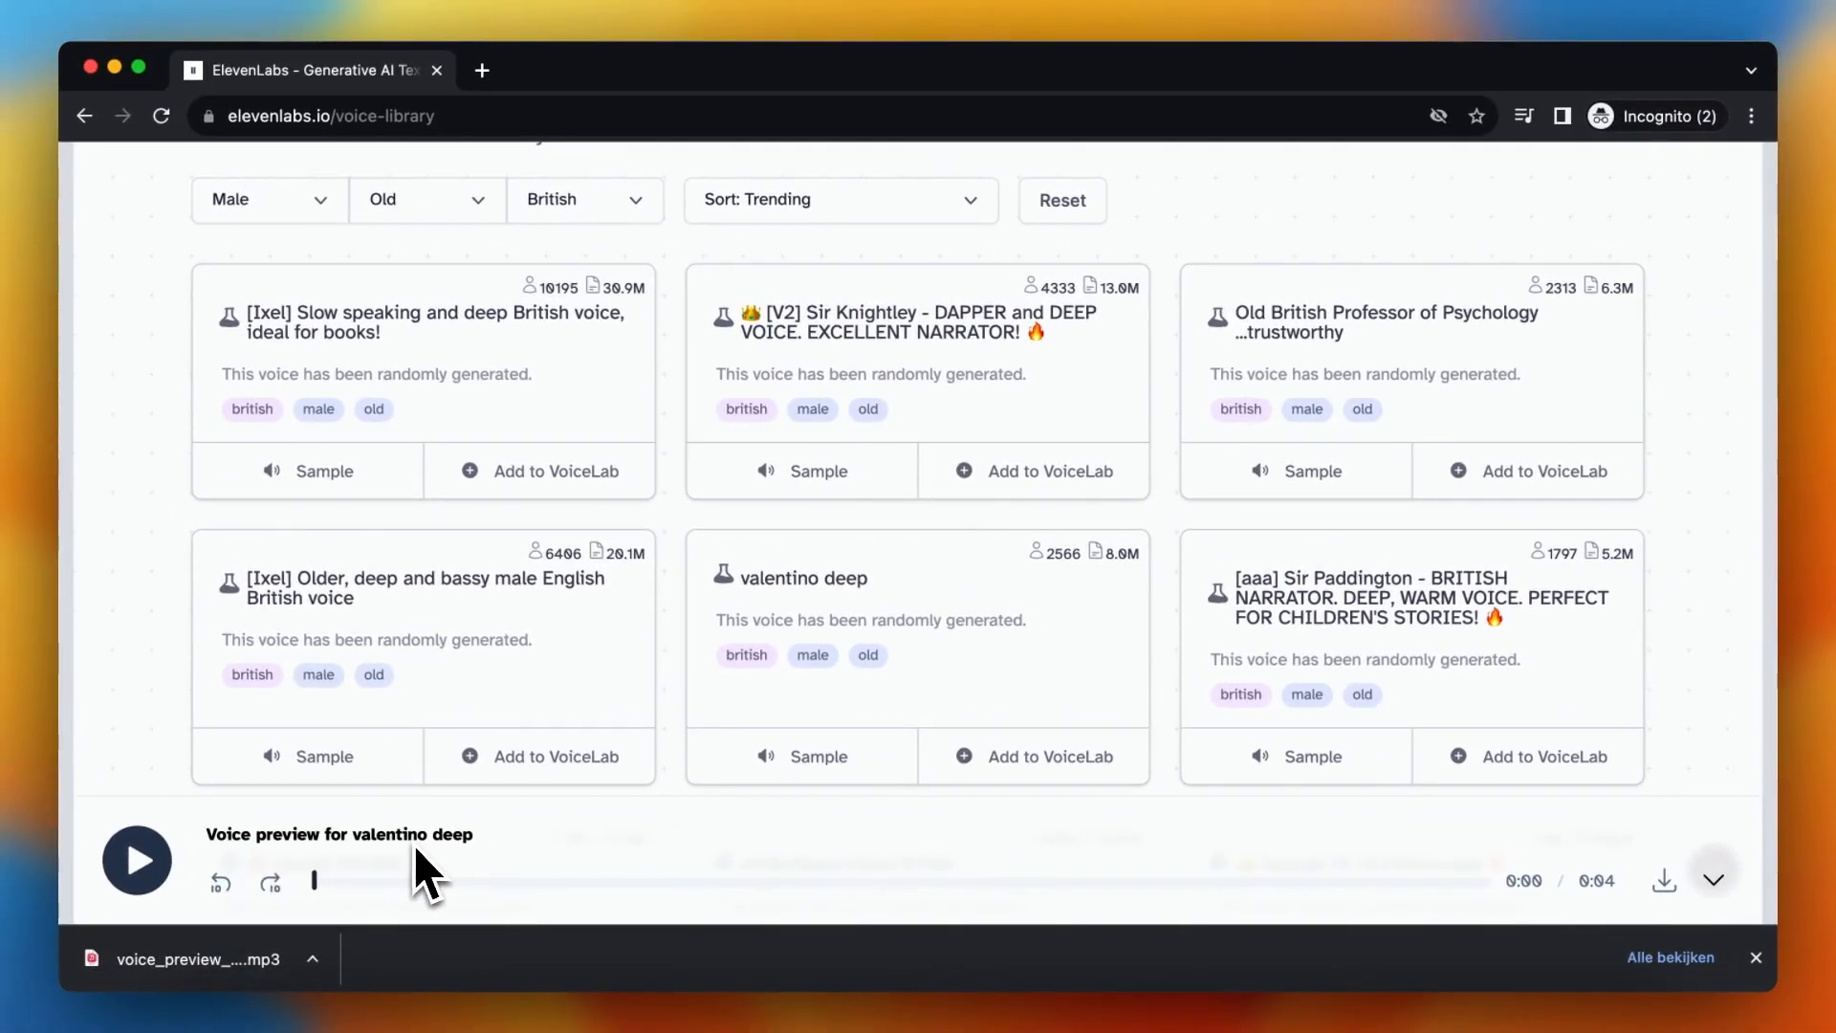
{"action": "mouse_move", "coordinate": [335, 874]}
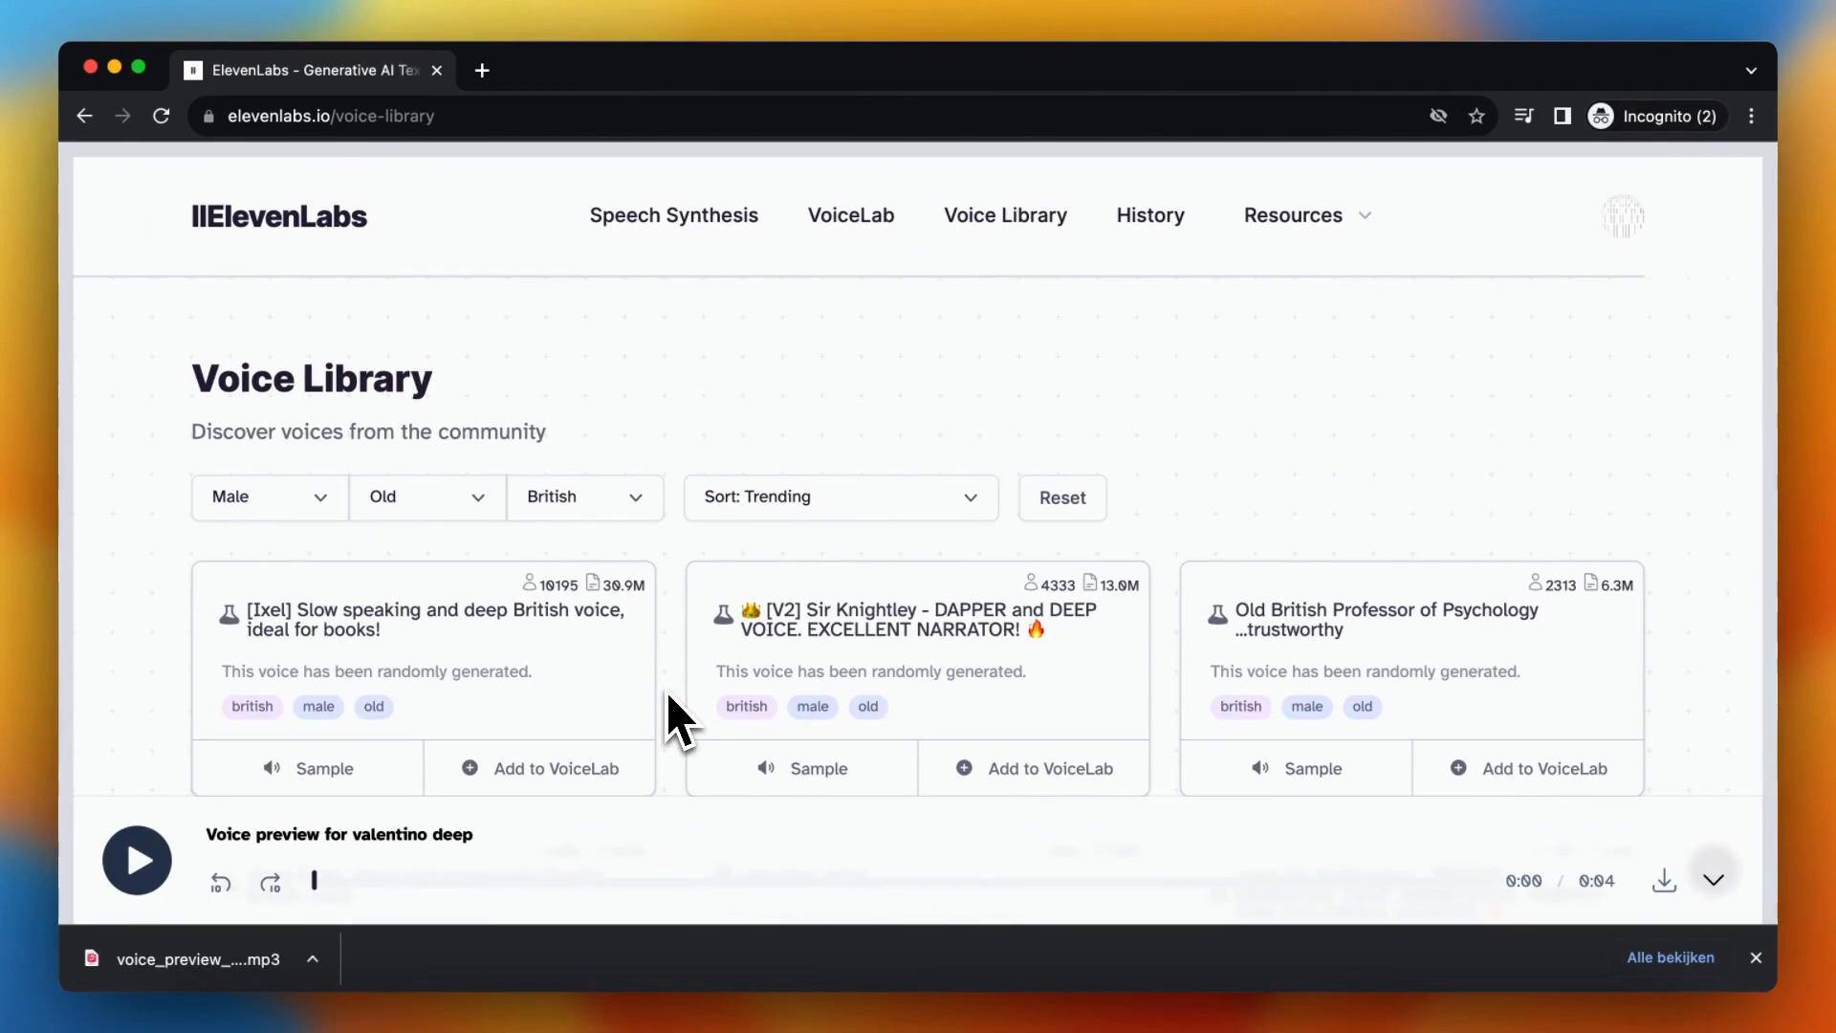
{"action": "mouse_move", "coordinate": [682, 738]}
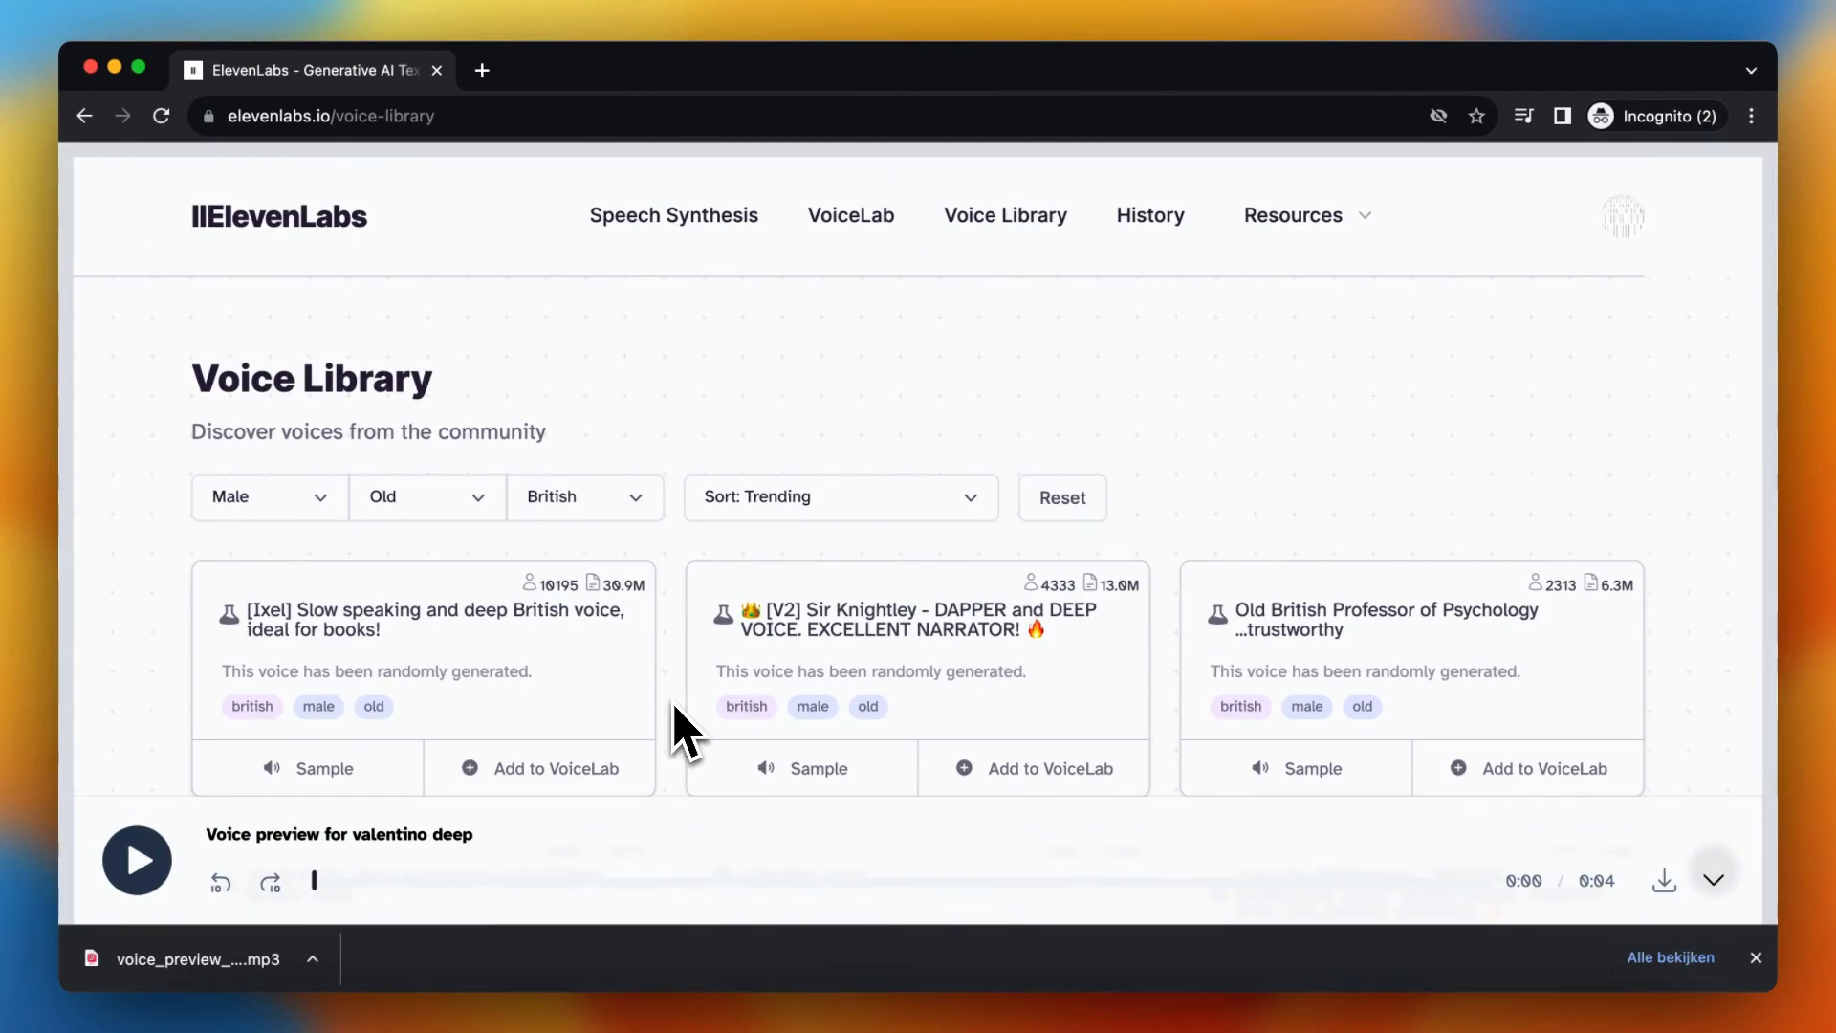